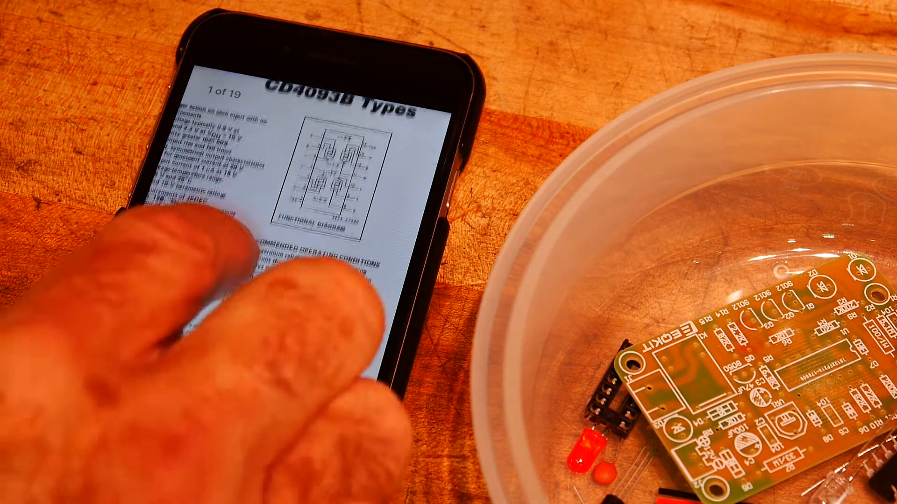
pyautogui.scroll(-3)
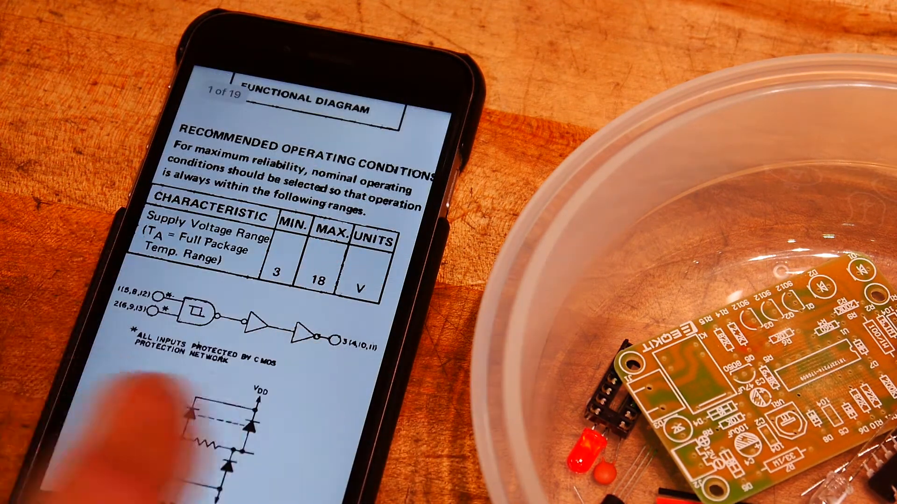